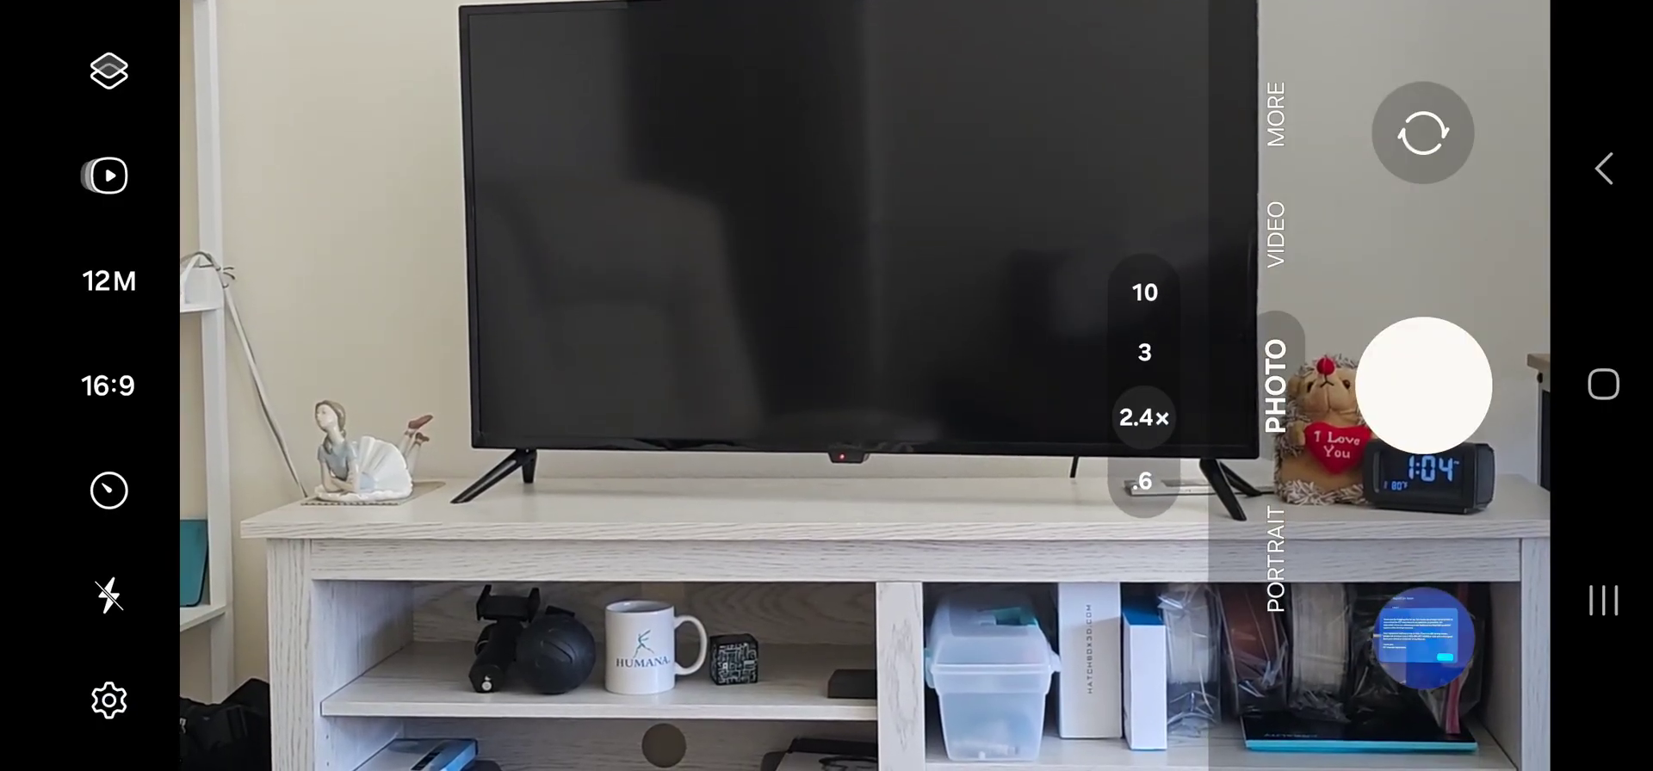
Step: Reach the Watermark page from the camera settings under Pictures
{"action": "left_click", "coordinate": [107, 699]}
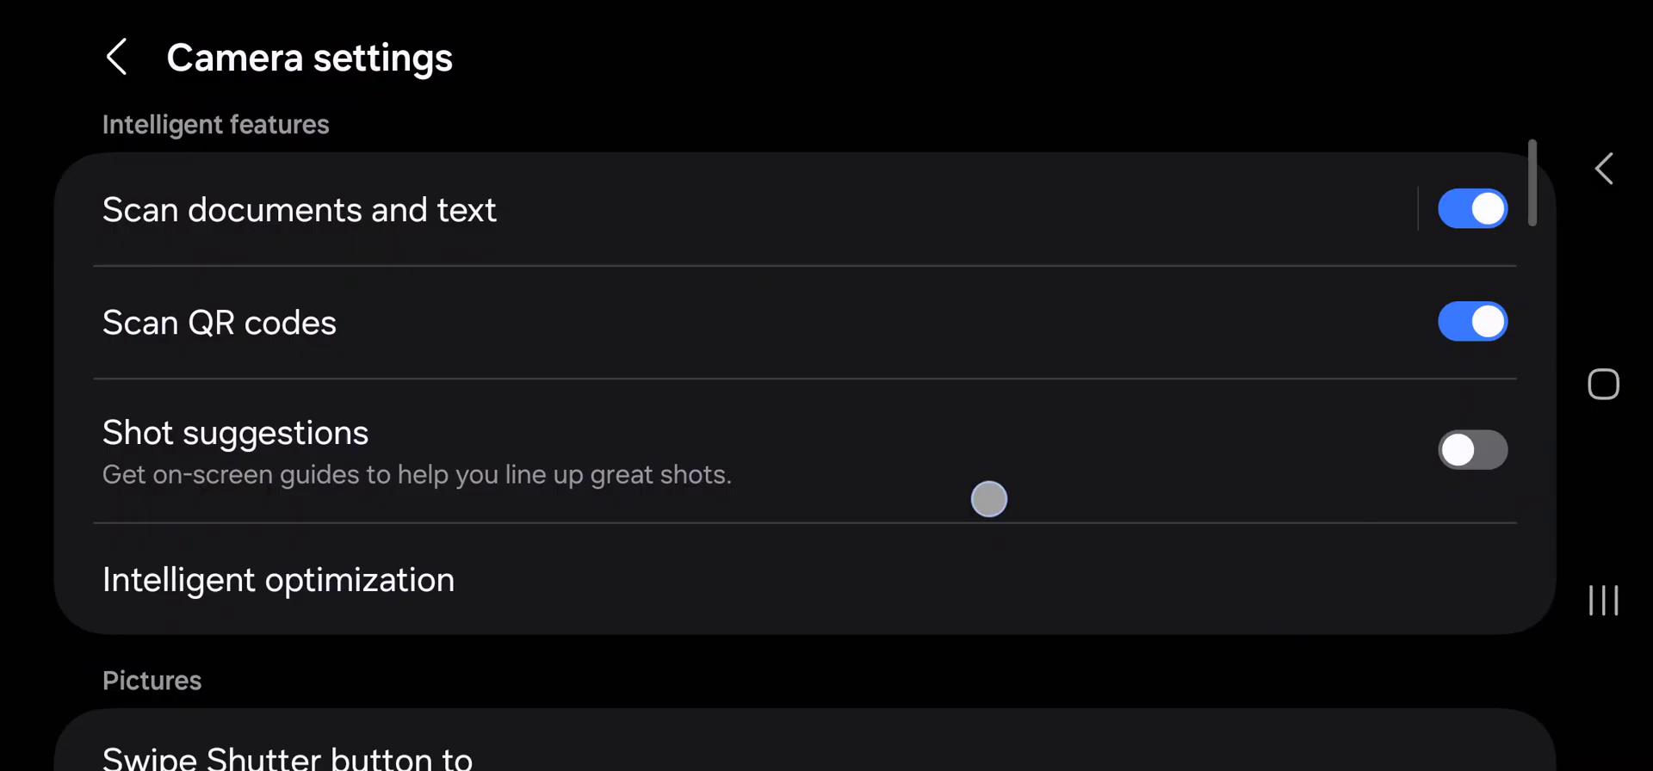
{"action": "scroll", "scroll_direction": "down", "scroll_amount": 3}
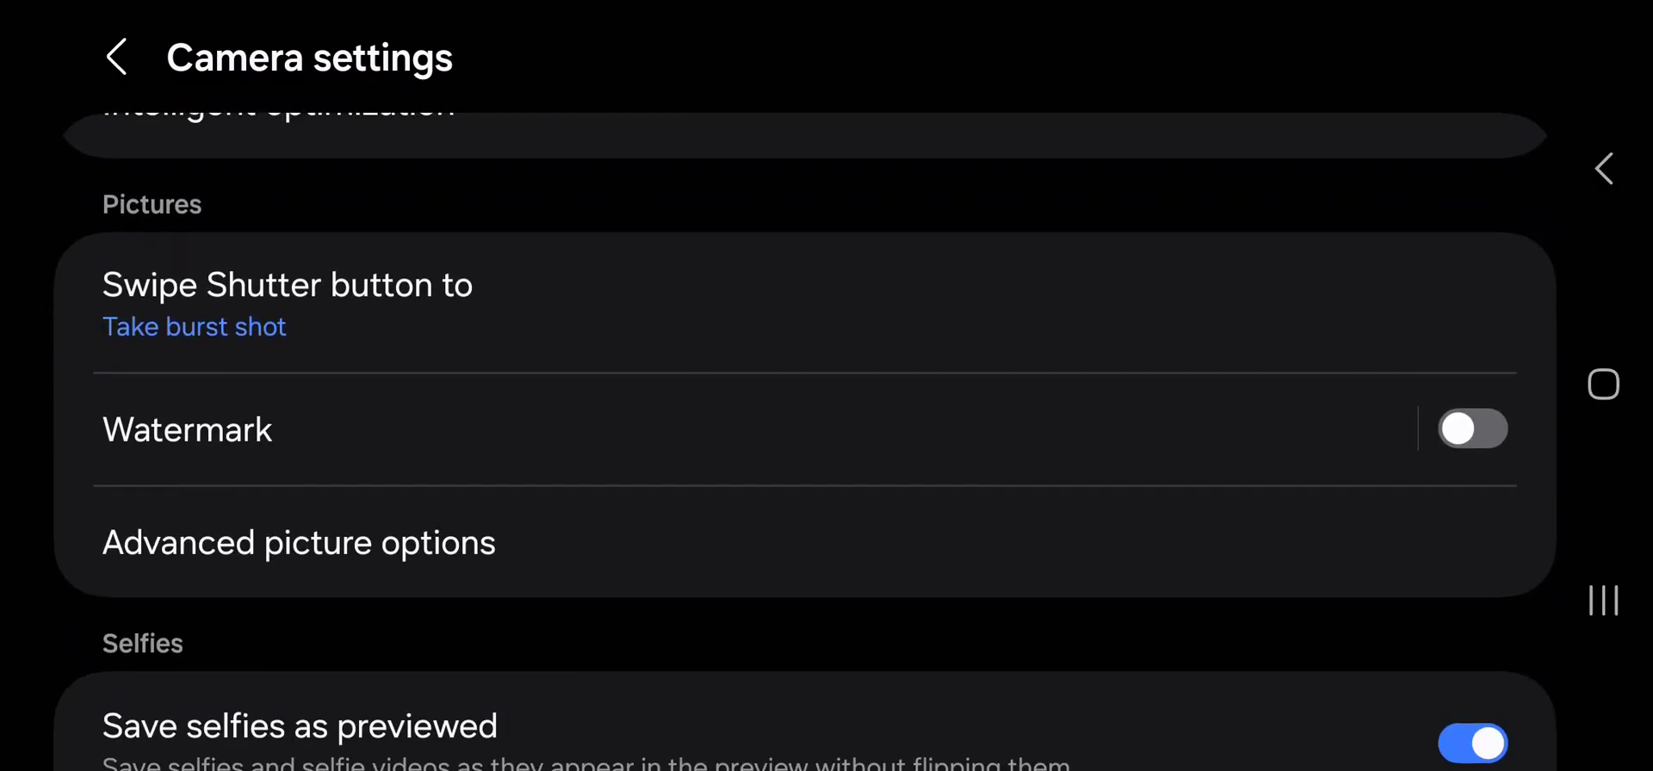
{"action": "left_click", "coordinate": [186, 428]}
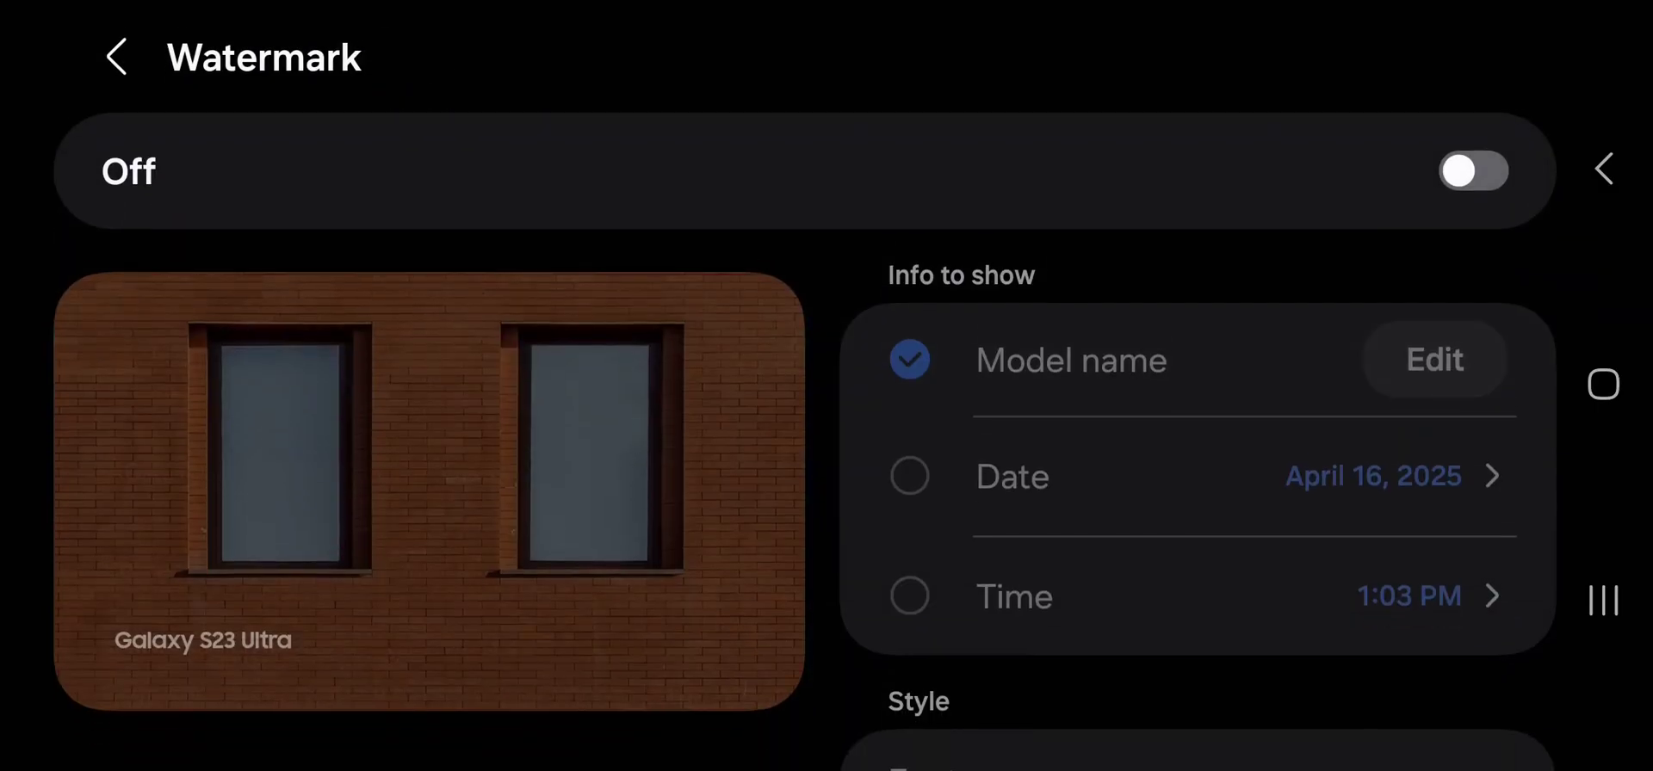
Step: Switch the watermark on, show Date and Time, and start editing the model-name line
{"action": "left_click", "coordinate": [1472, 170]}
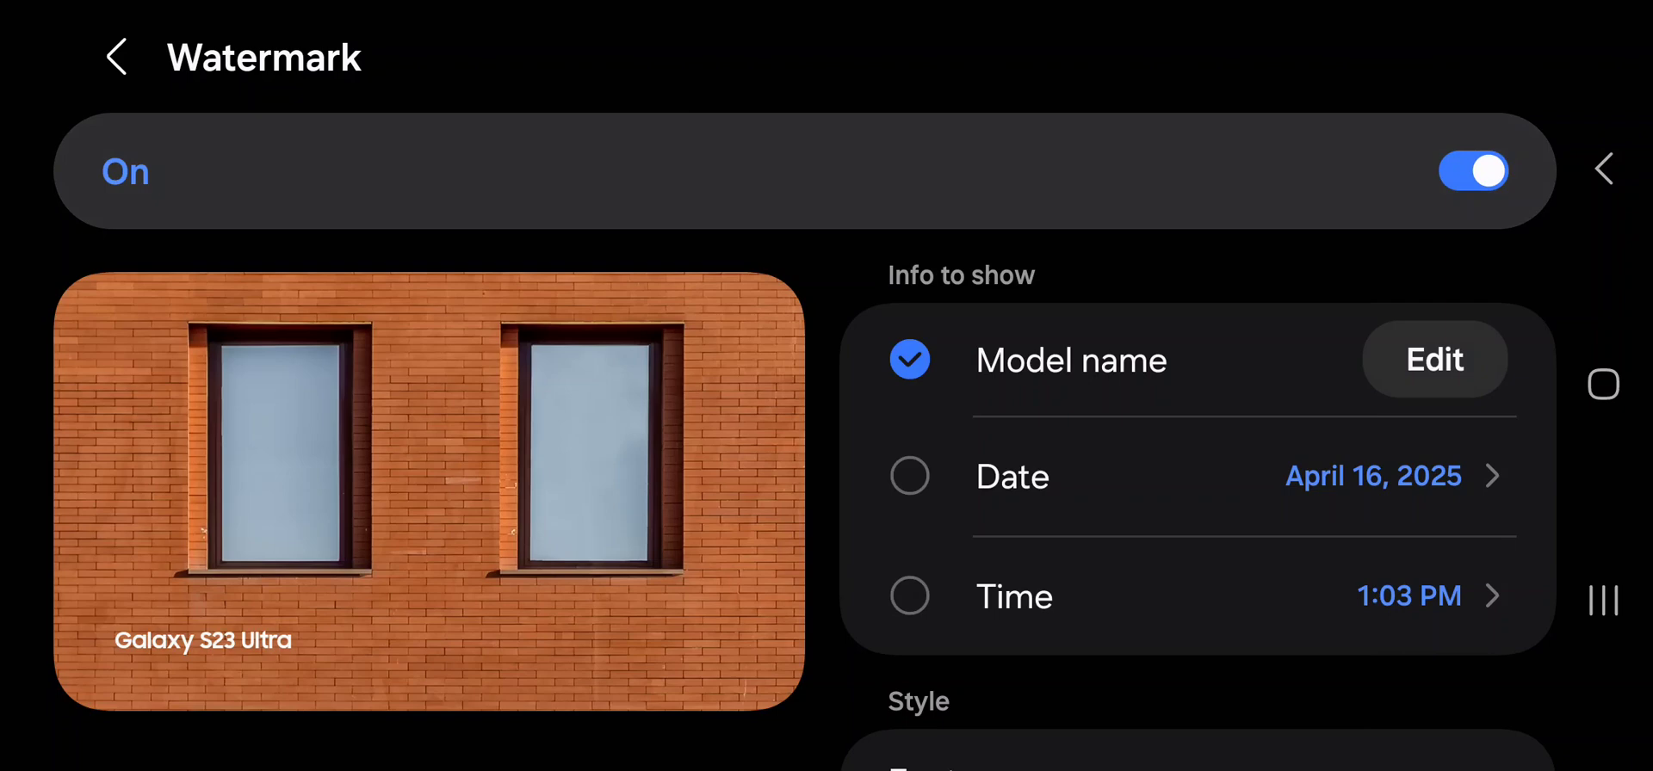
{"action": "left_click", "coordinate": [909, 477]}
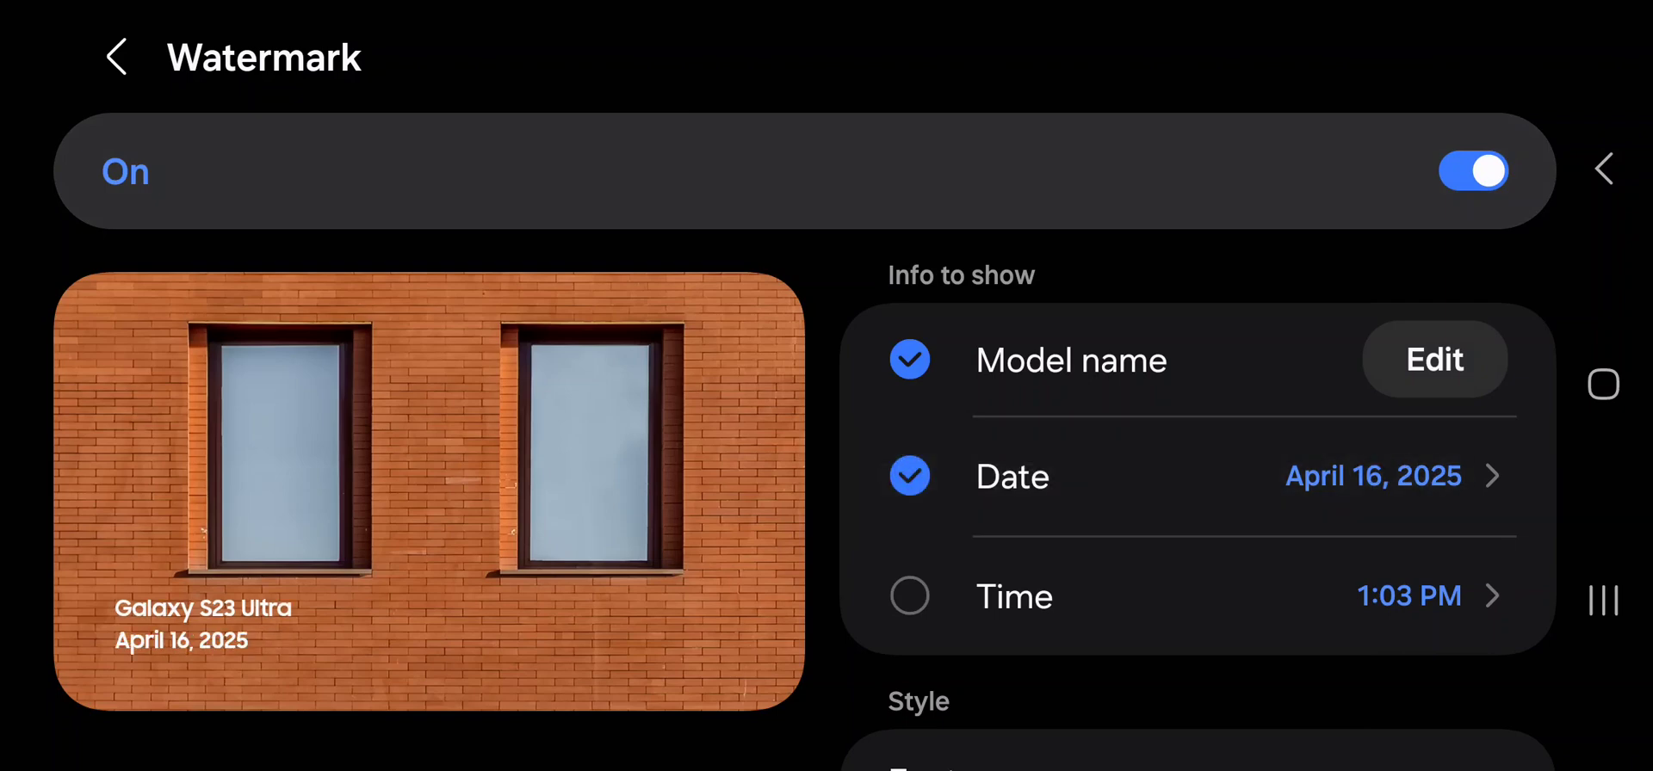
{"action": "left_click", "coordinate": [909, 596]}
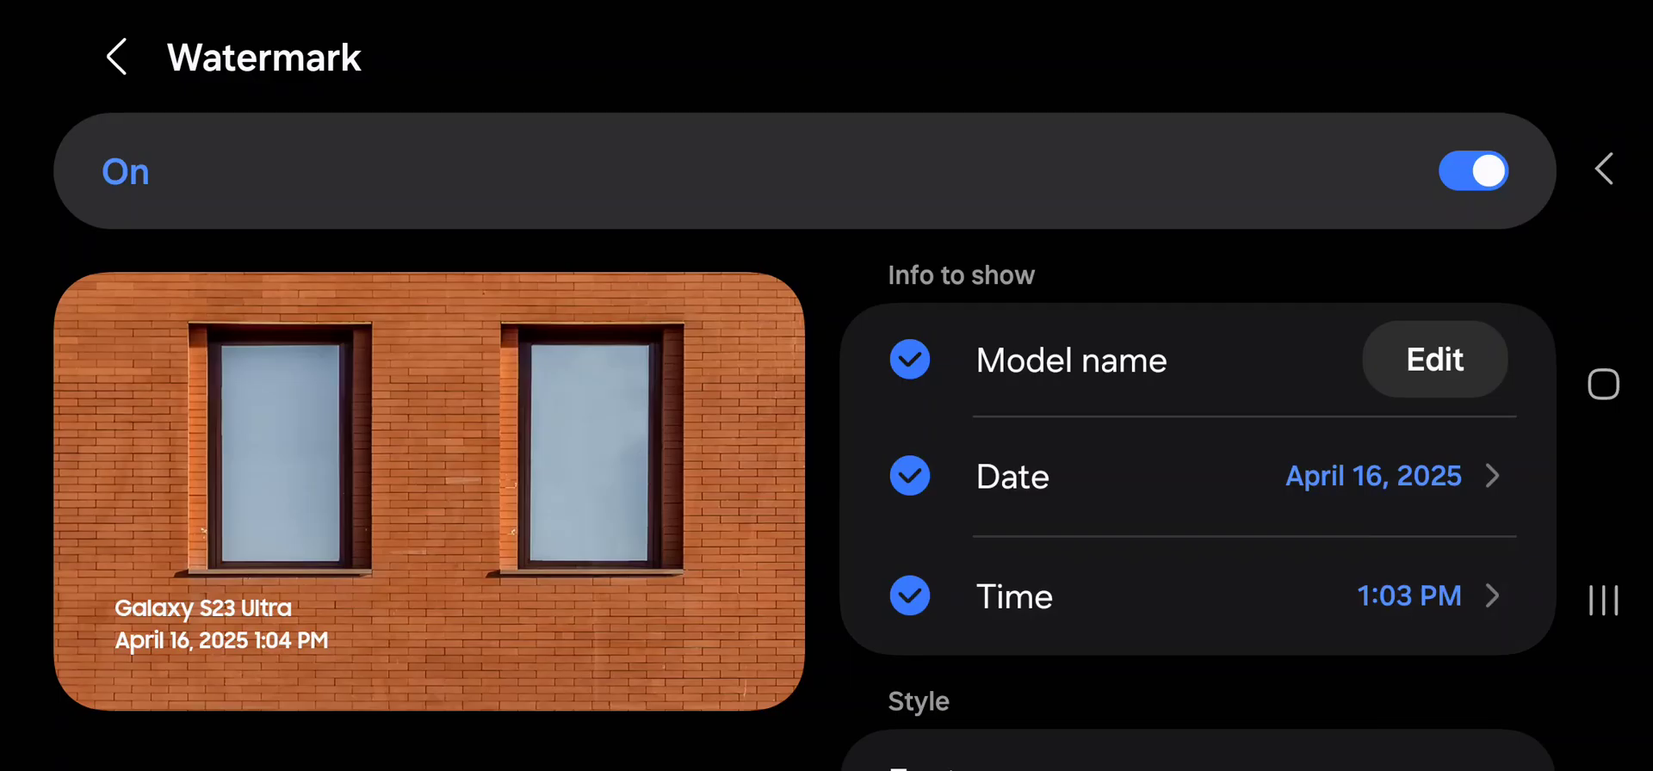
{"action": "left_click", "coordinate": [1432, 358]}
{"action": "type", "text": "Be"}
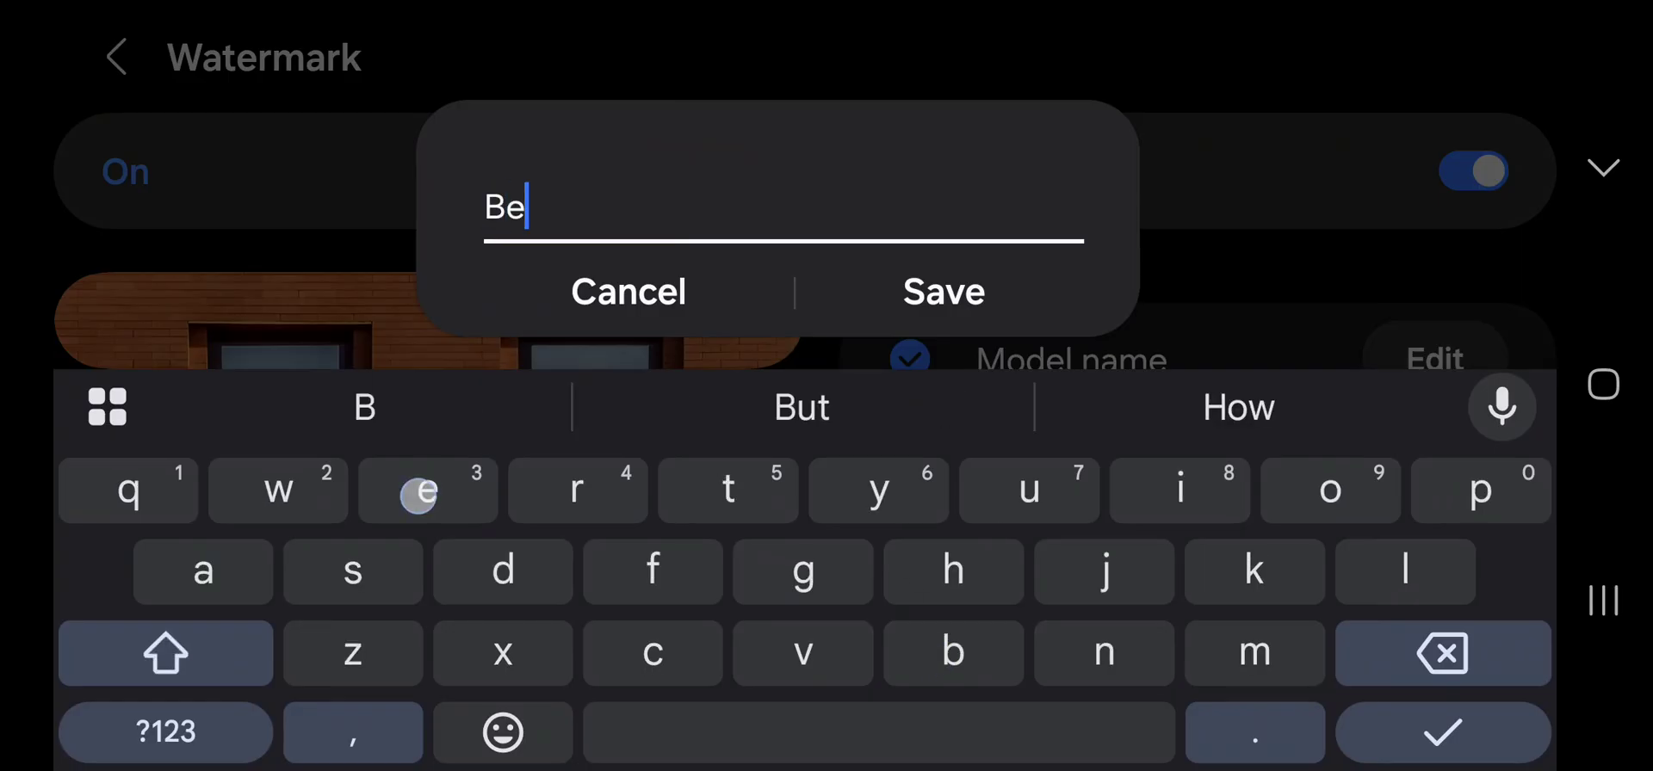
Step: Save 'Best Photos' as the watermark's custom first line
{"action": "type", "text": "st P"}
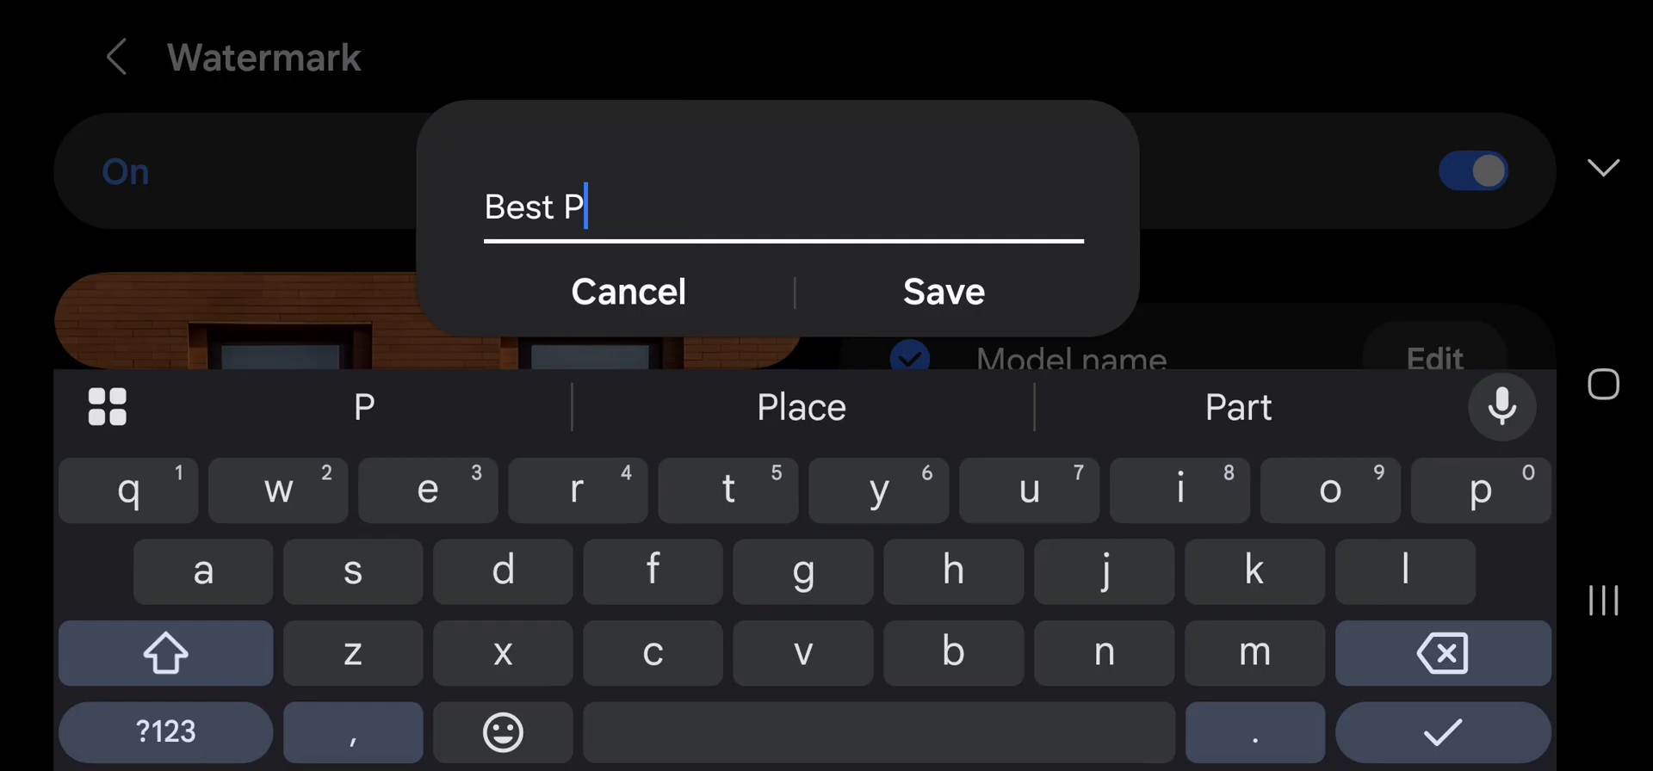
{"action": "type", "text": "hot"}
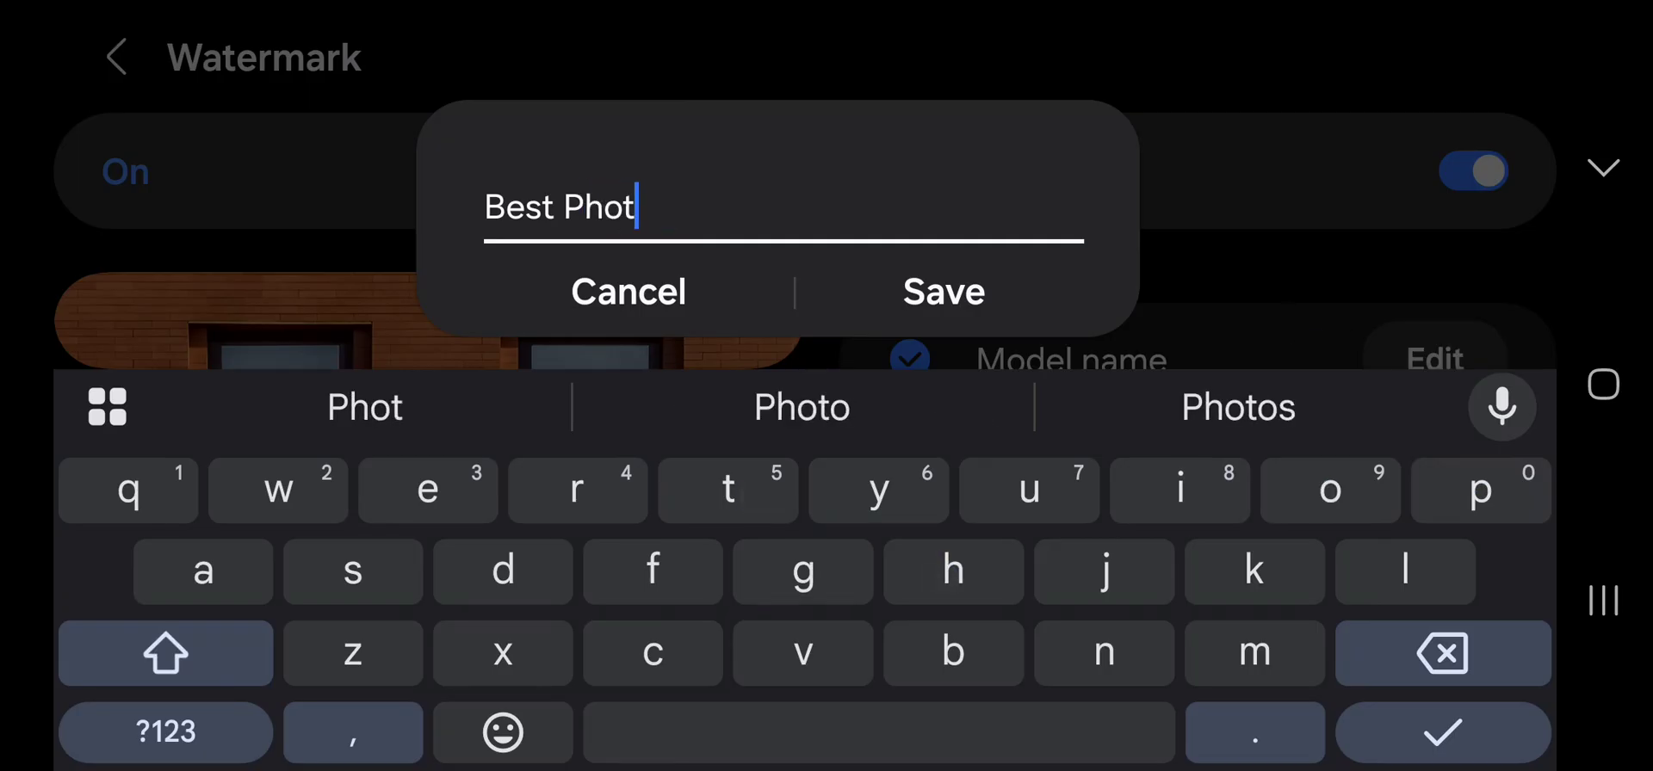
{"action": "left_click", "coordinate": [940, 292]}
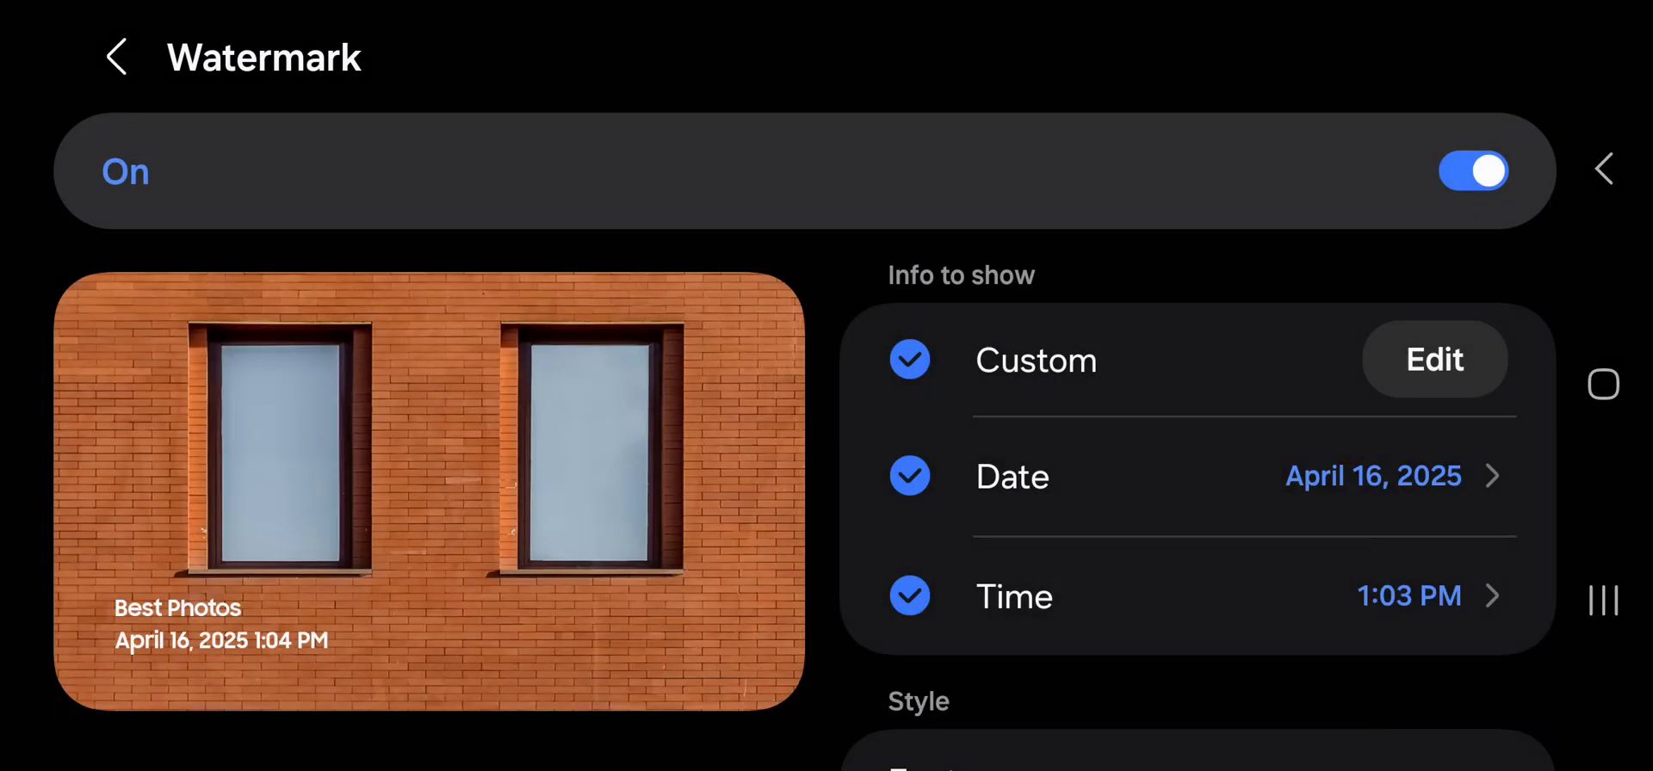
Step: Set the watermark font to Roboto instead of Samsung Sharp Sans
{"action": "scroll", "scroll_direction": "down", "scroll_amount": 3}
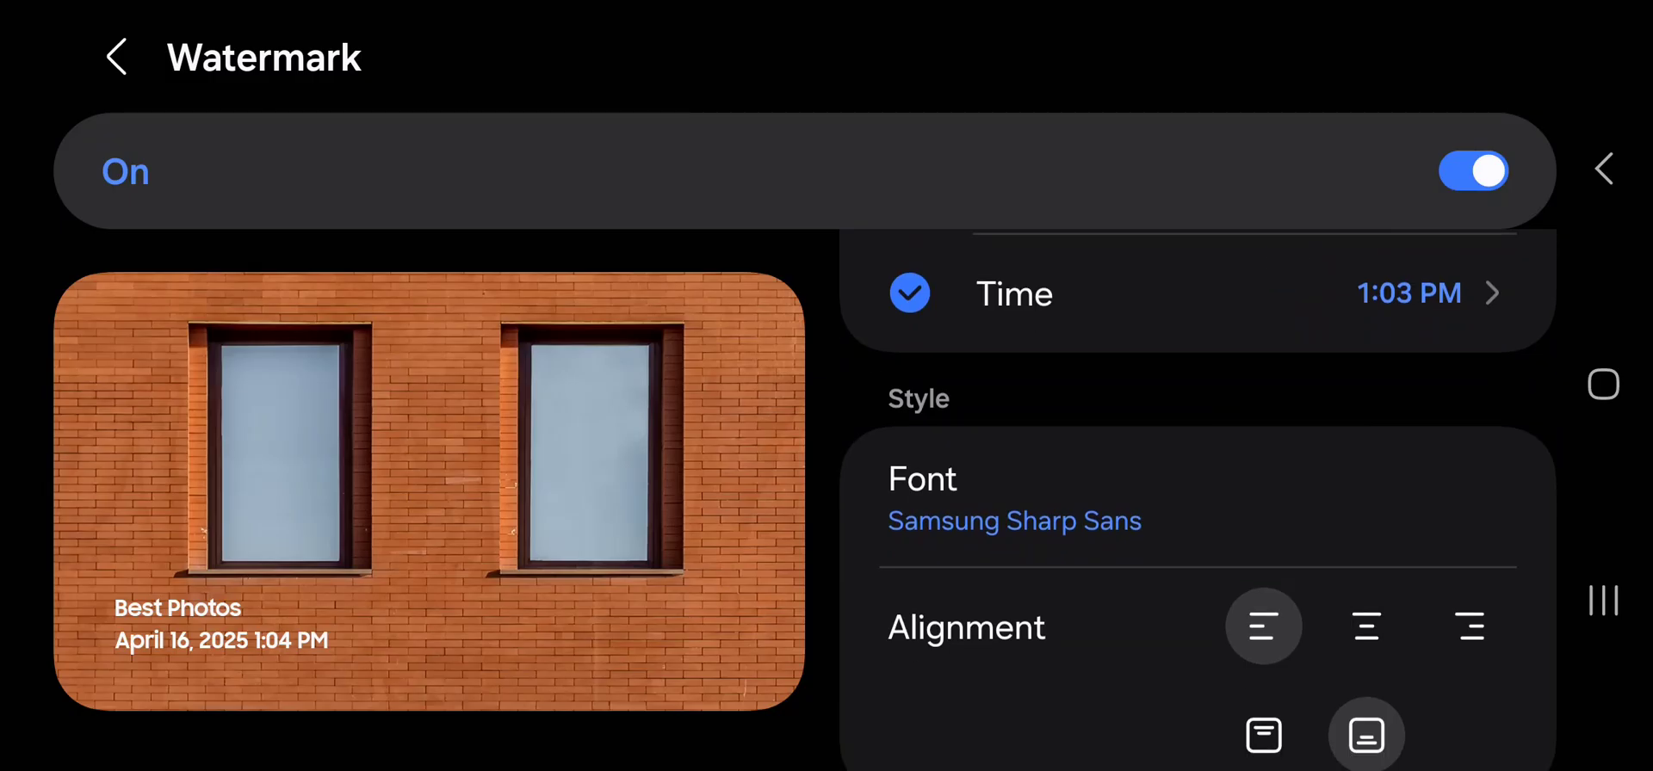
{"action": "left_click", "coordinate": [1014, 498]}
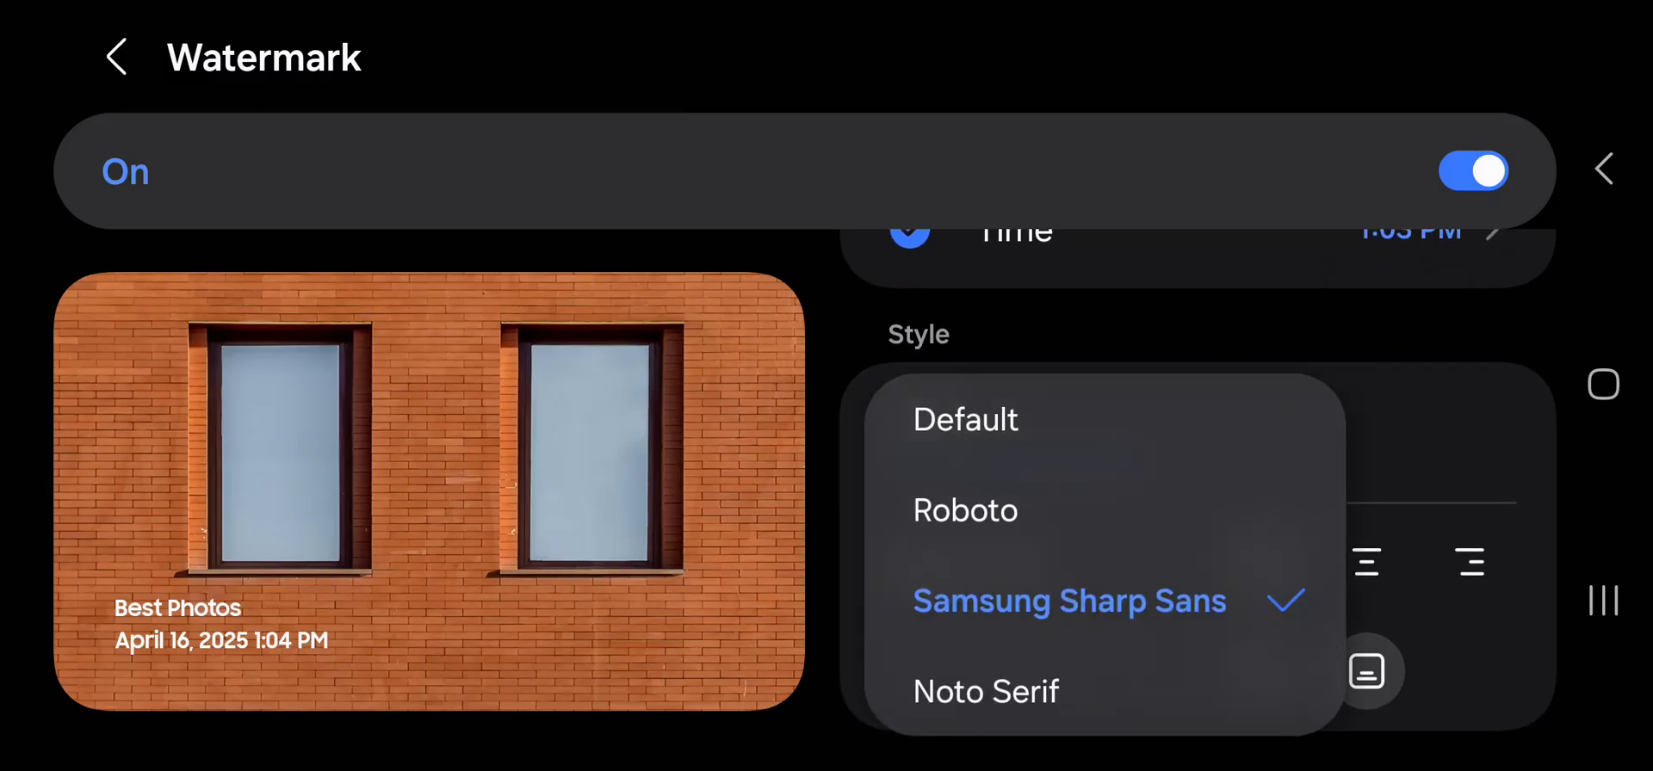
{"action": "left_click", "coordinate": [965, 509]}
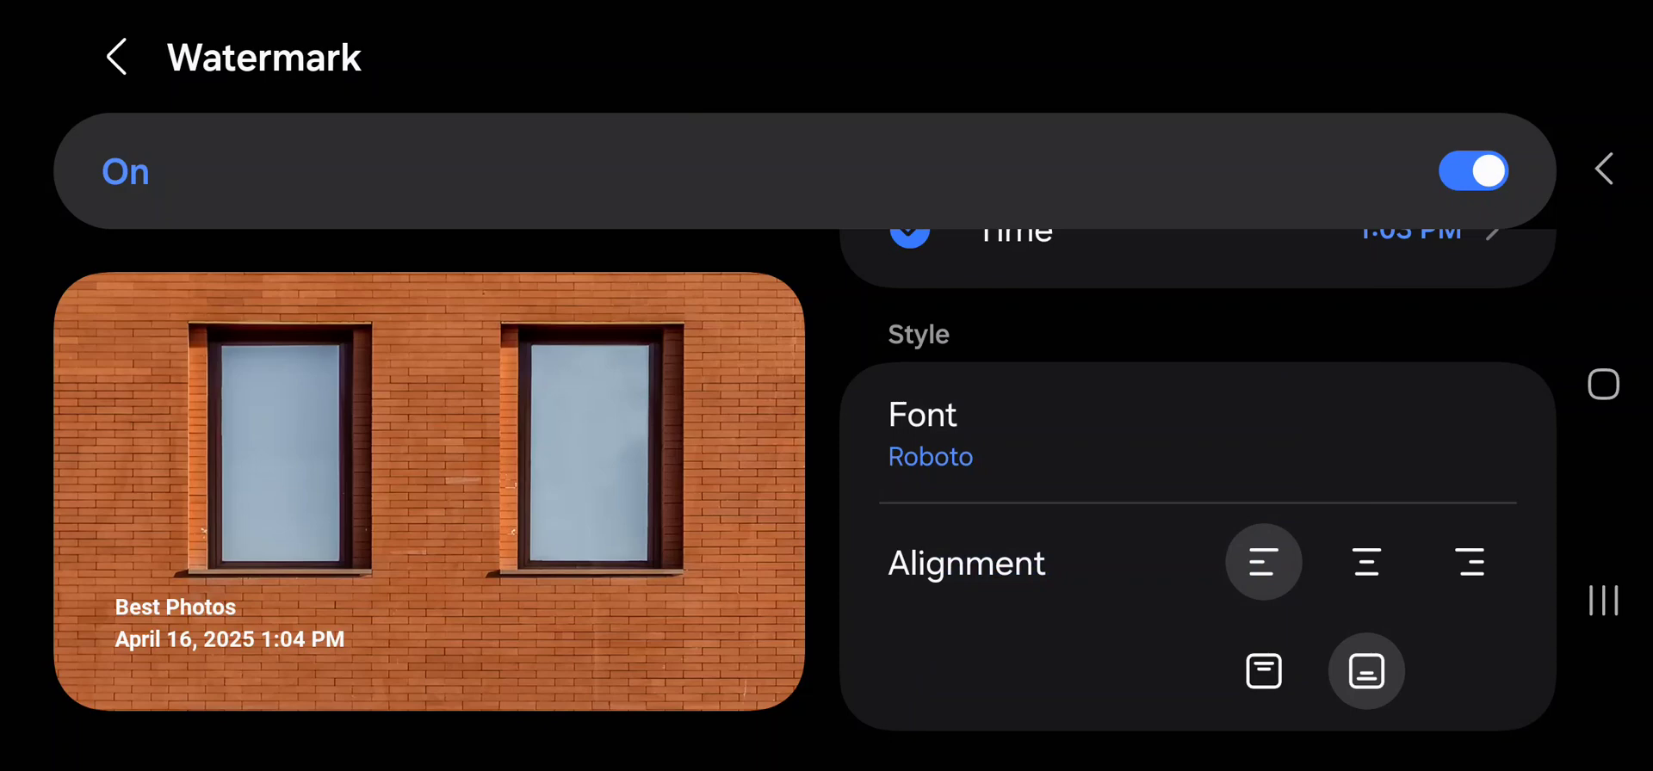
{"action": "left_click", "coordinate": [1364, 562]}
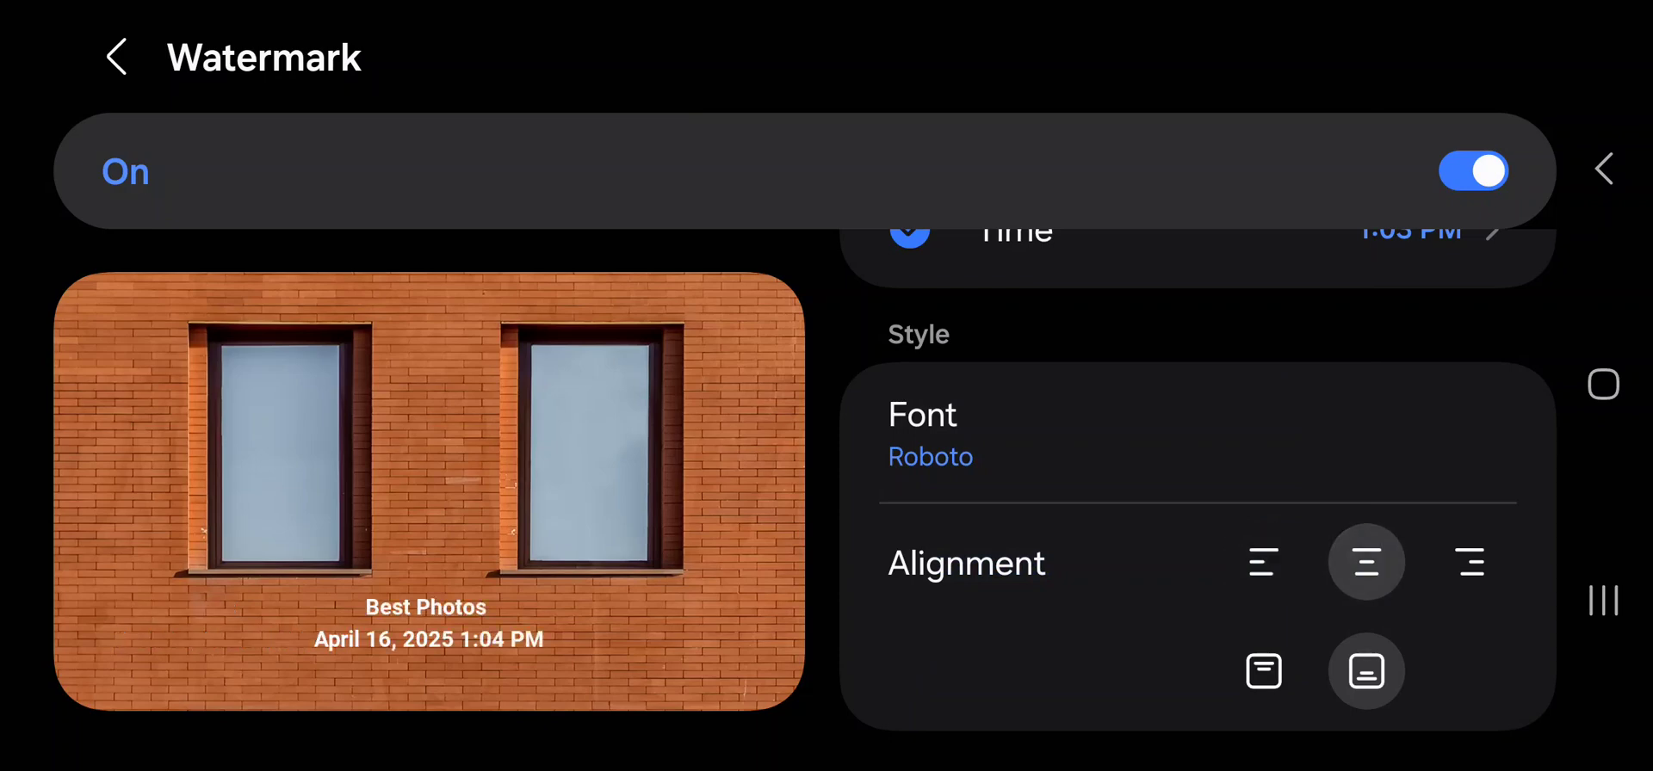
{"action": "left_click", "coordinate": [1469, 561]}
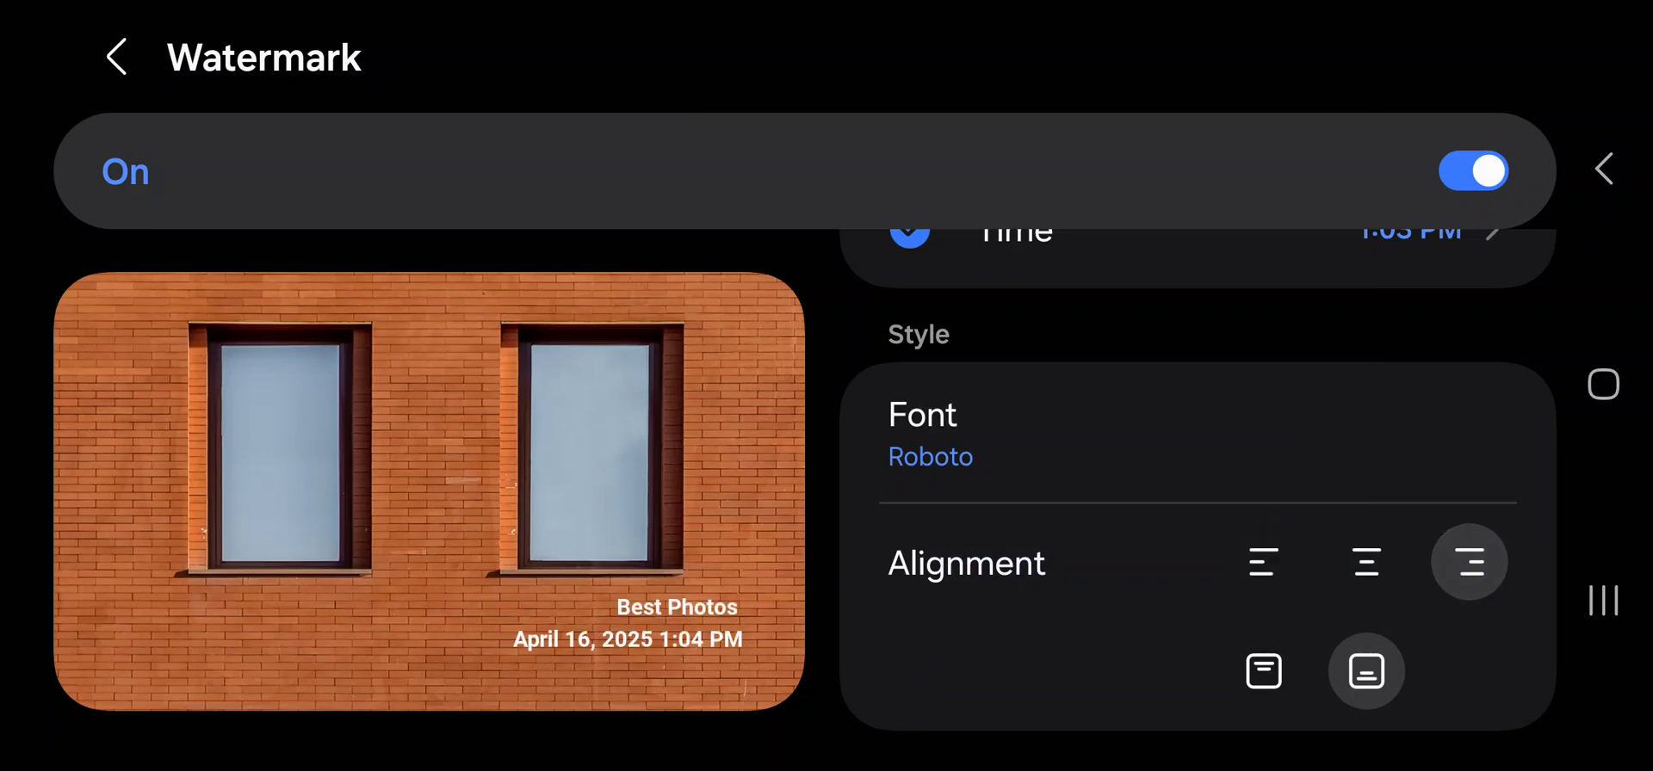
{"action": "left_click", "coordinate": [1262, 672]}
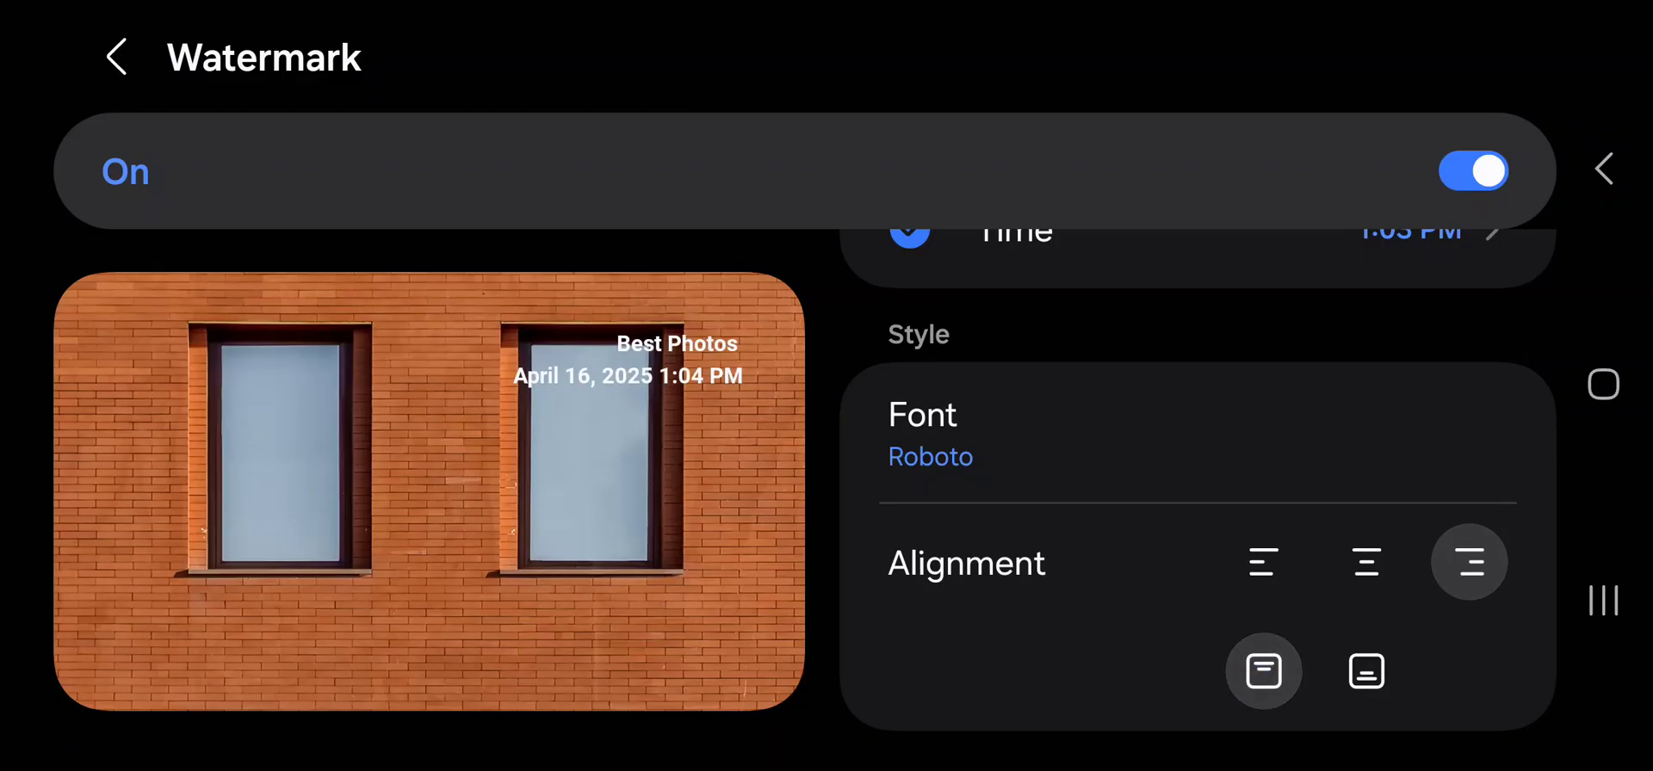
{"action": "left_click", "coordinate": [1363, 561]}
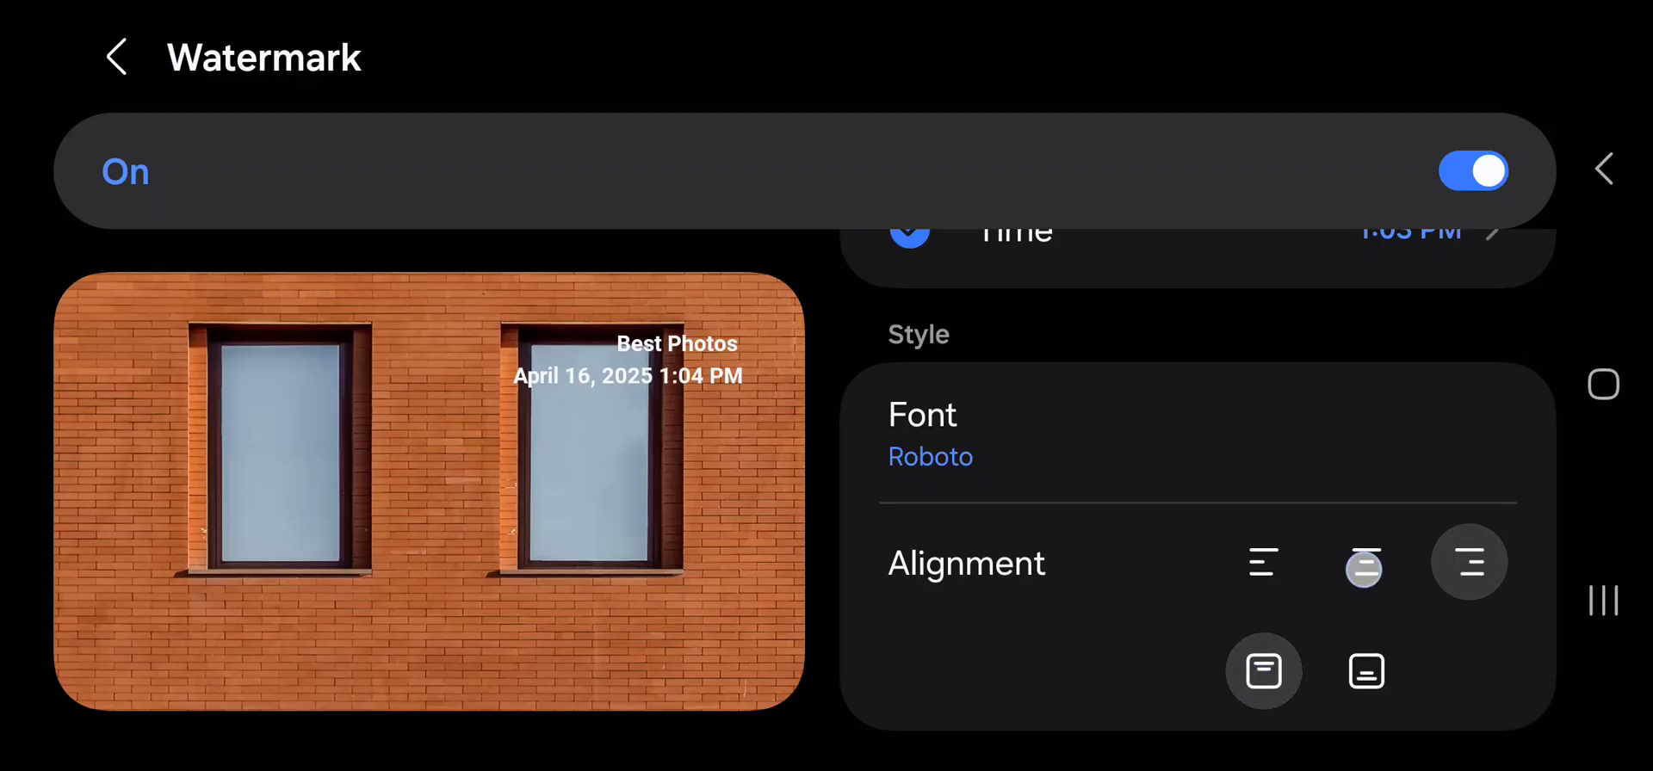
{"action": "left_click", "coordinate": [1262, 561]}
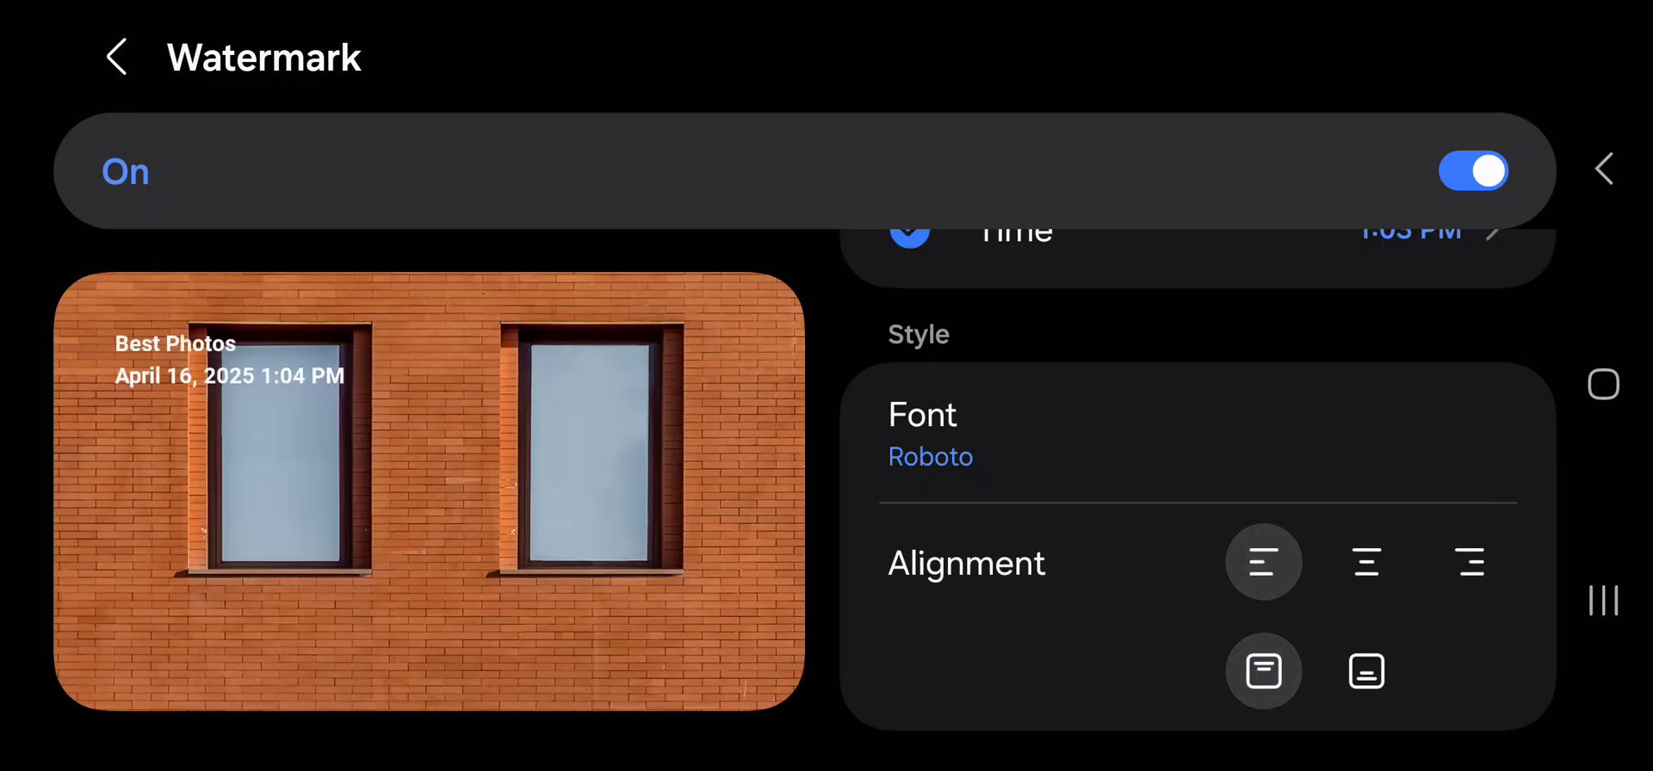
{"action": "left_click", "coordinate": [1365, 671]}
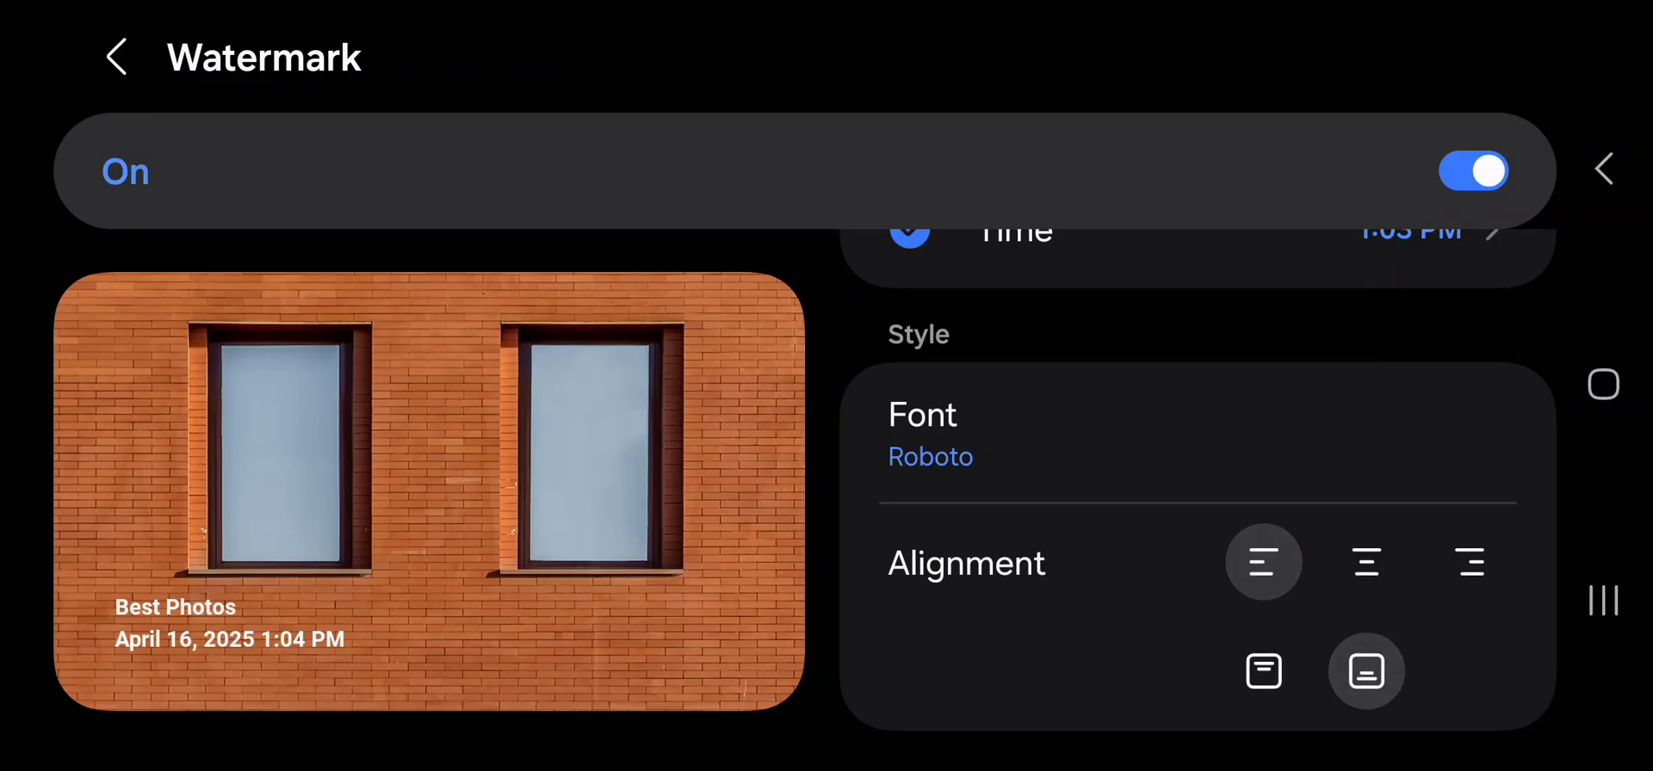